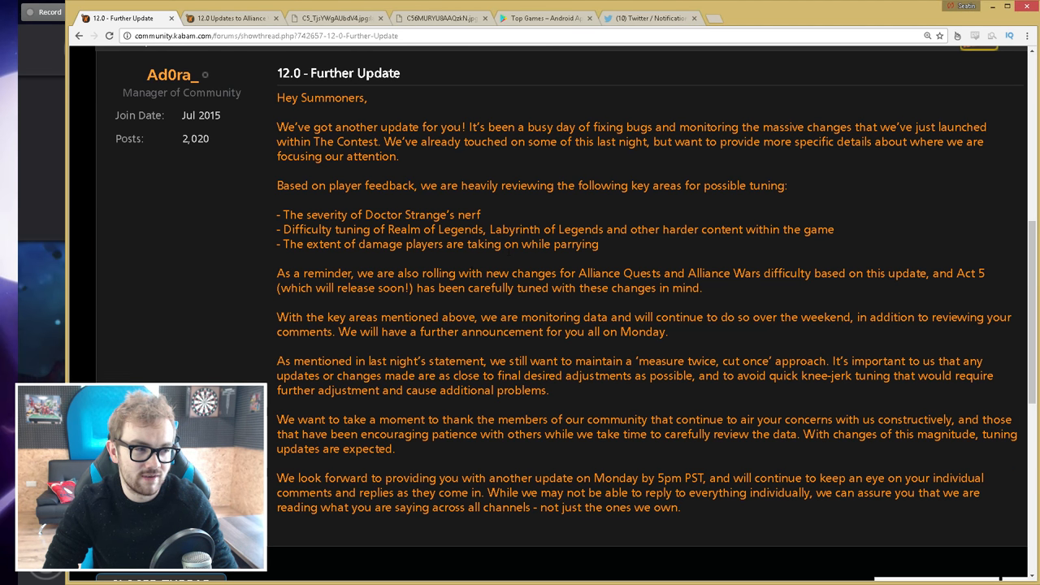
pyautogui.moveTo(510, 212)
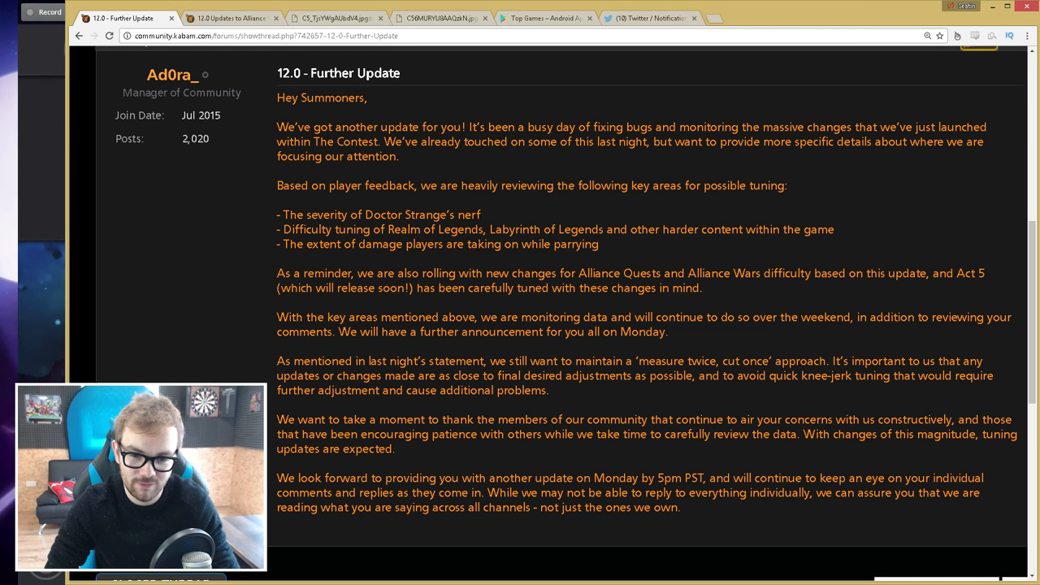
# View the App Store one-star review screenshot, then return to the 242nd-place Top Free Games image
pyautogui.click(438, 17)
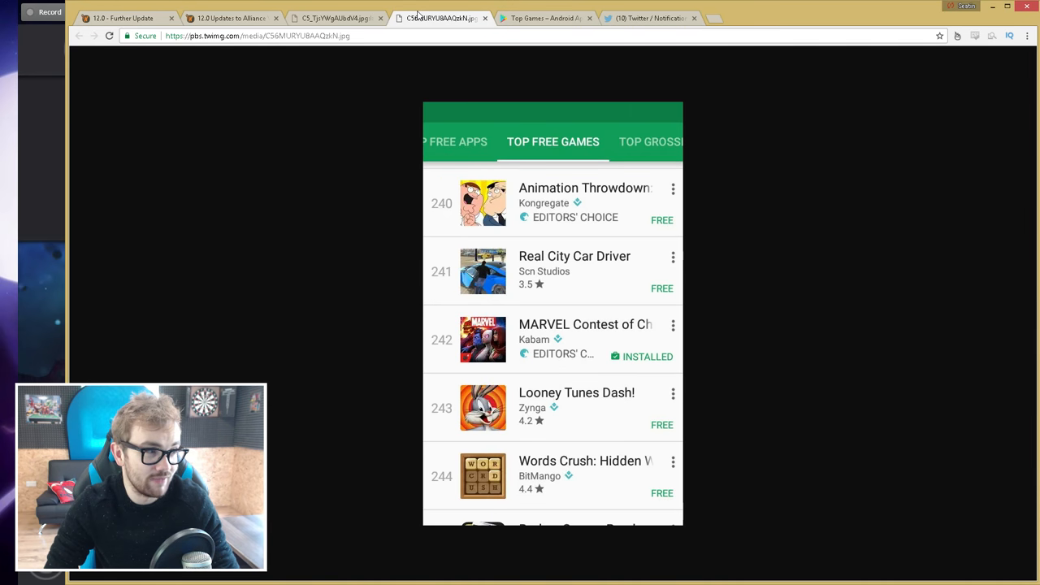
pyautogui.click(345, 18)
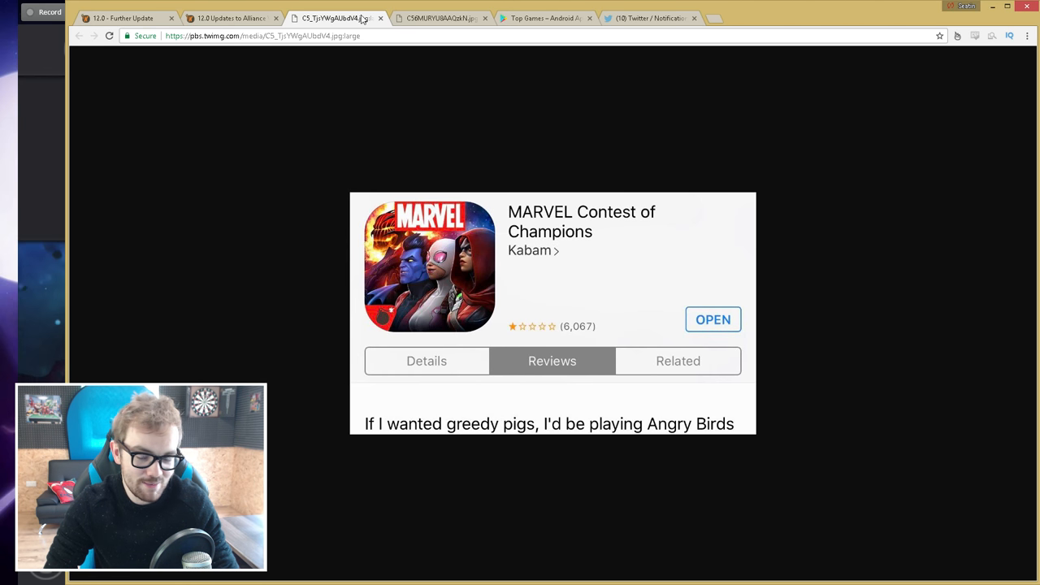
pyautogui.moveTo(439, 18)
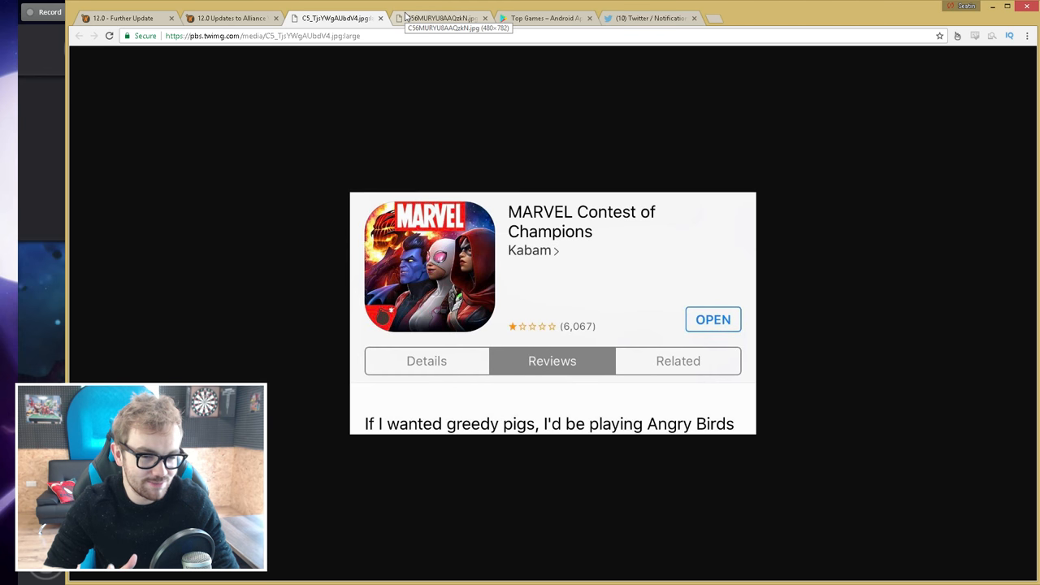
pyautogui.click(439, 17)
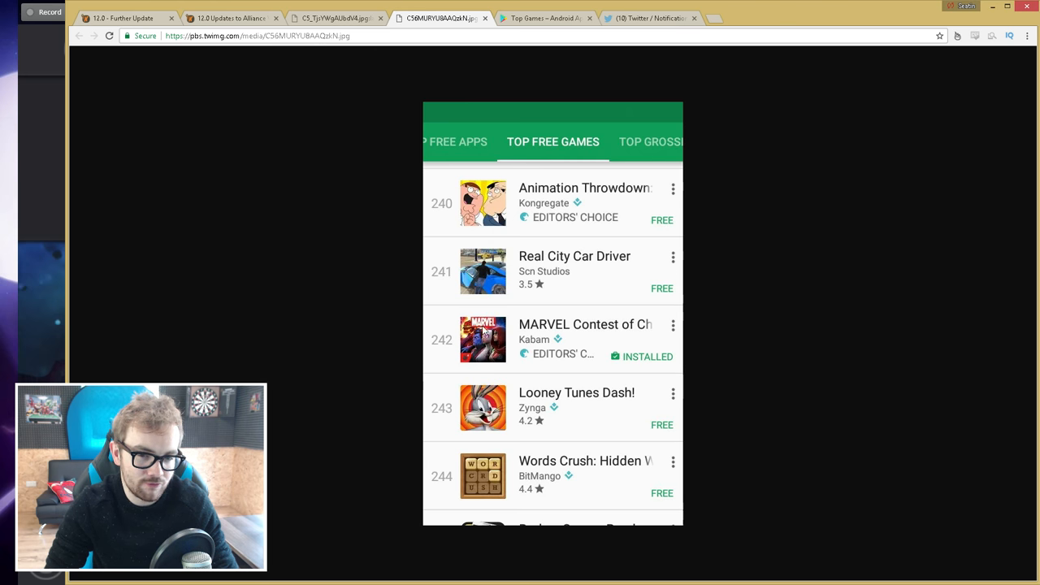
# Check the live Google Play top free games chart (Marvel Contest at 304th), then return to the one-star reviews screenshot
pyautogui.click(545, 18)
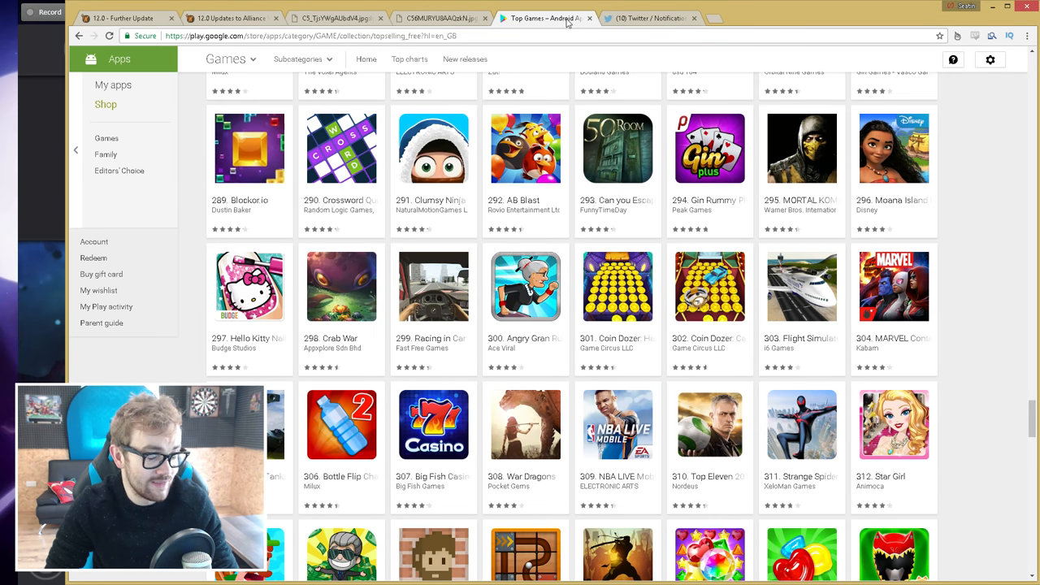
pyautogui.moveTo(894, 286)
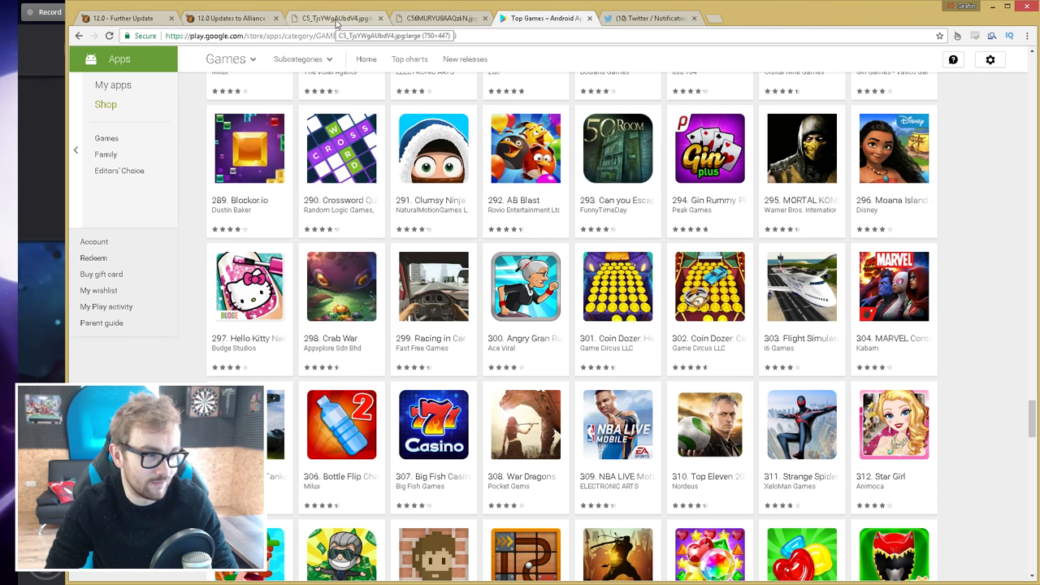
pyautogui.click(345, 18)
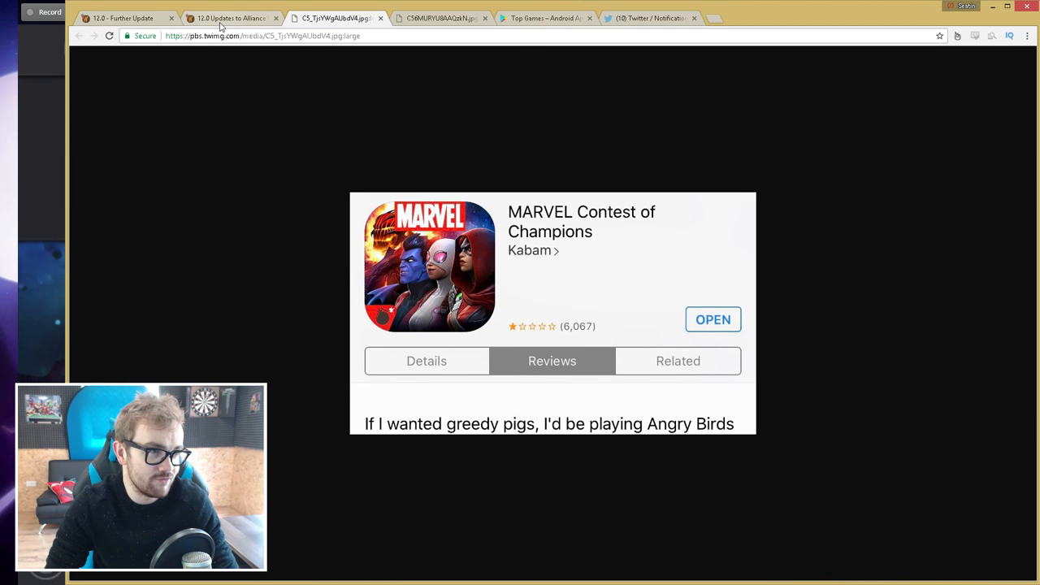
pyautogui.click(114, 18)
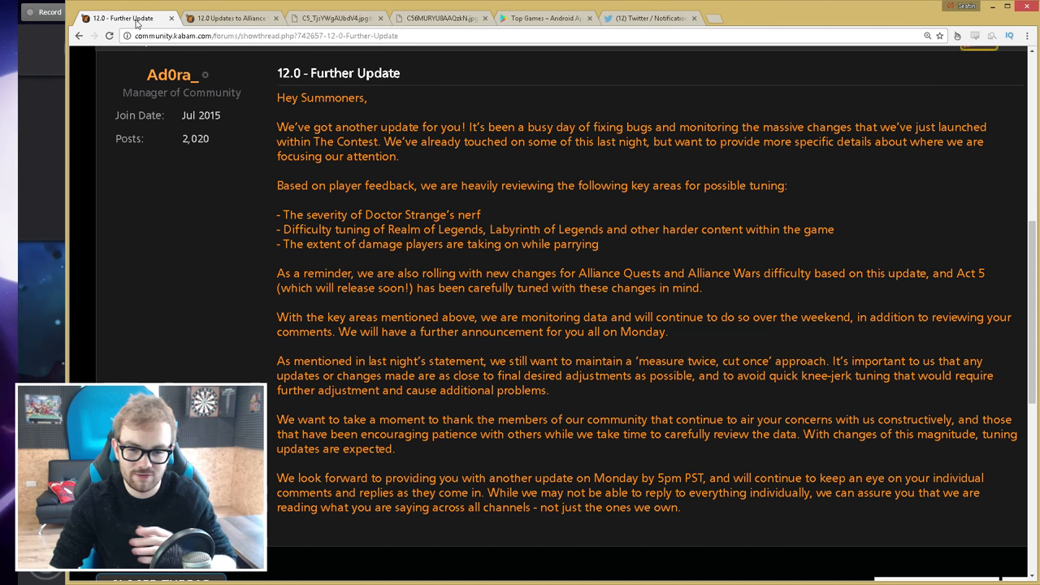
# Scroll the 12.0 Alliance War Nodes thread past Nodes 18 and 36 to Nodes 40 and 45
pyautogui.click(228, 17)
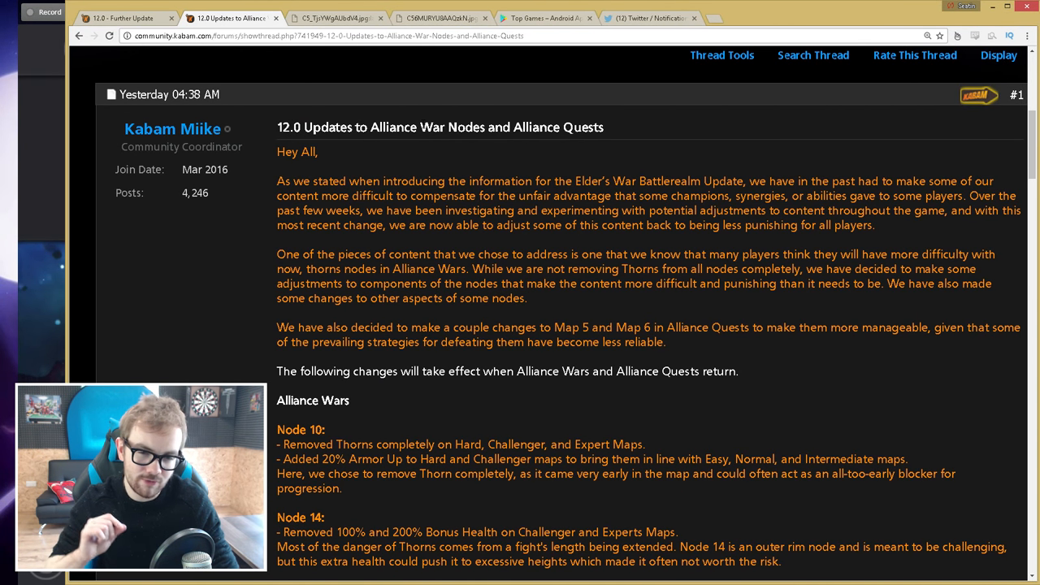
pyautogui.scroll(-3)
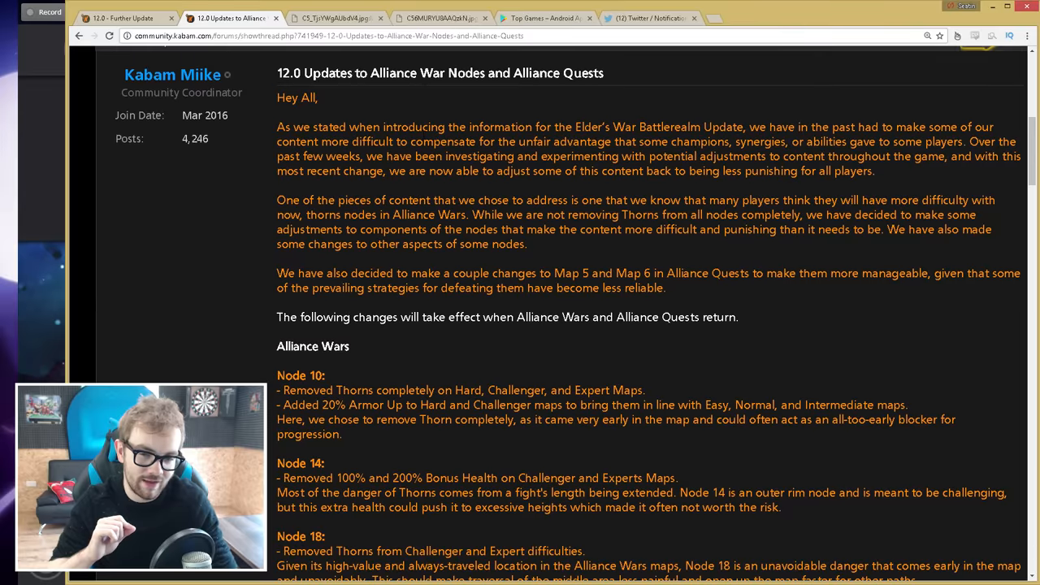
pyautogui.scroll(-3)
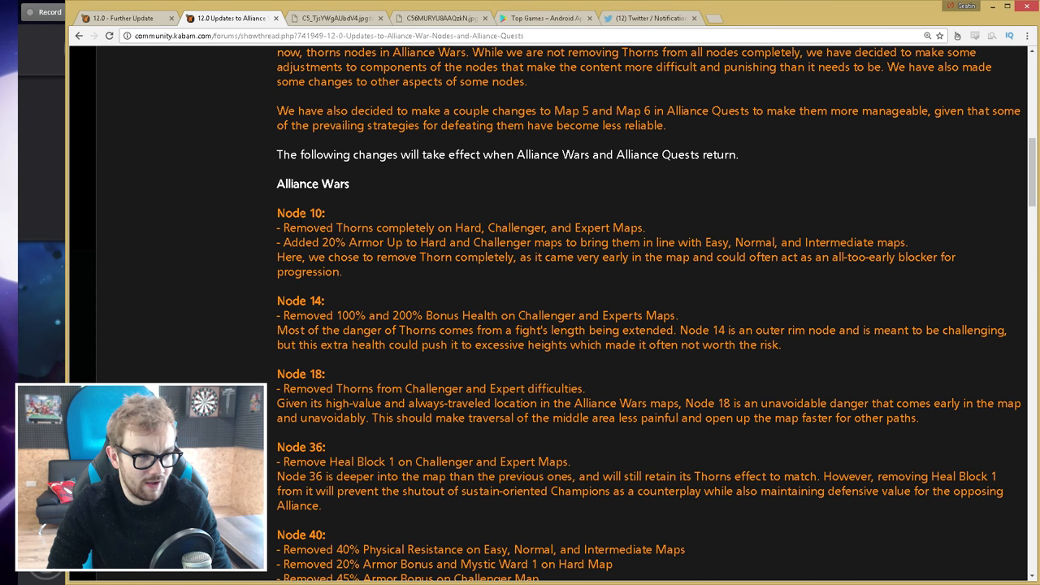
pyautogui.scroll(-3)
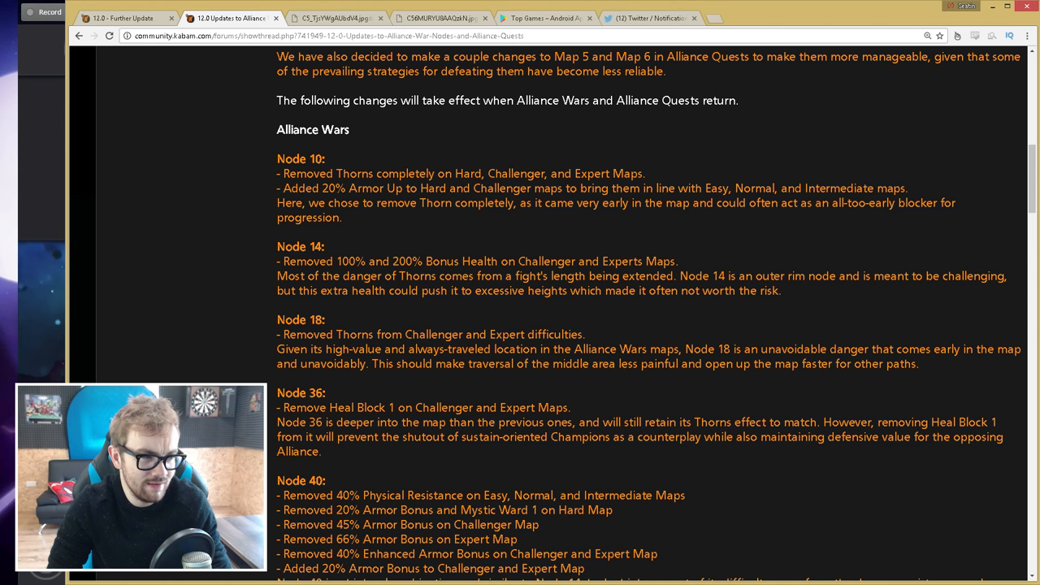
pyautogui.scroll(-3)
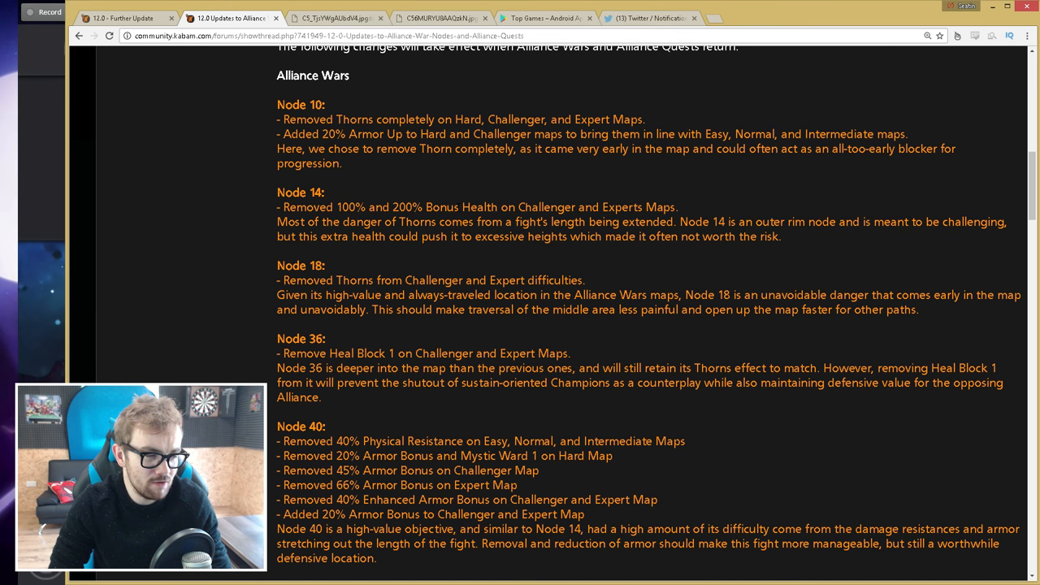
pyautogui.moveTo(325, 264)
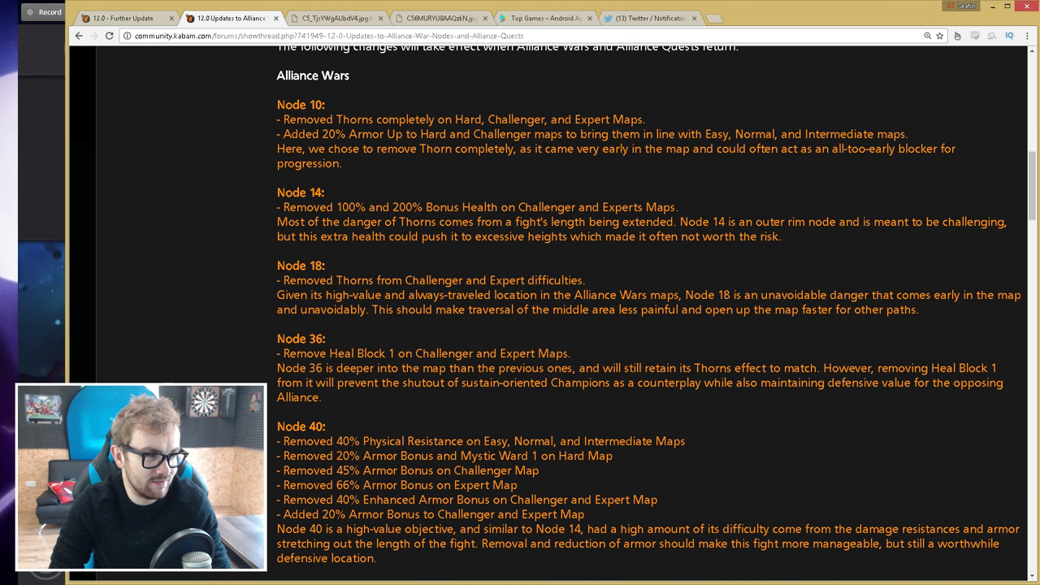
pyautogui.scroll(-3)
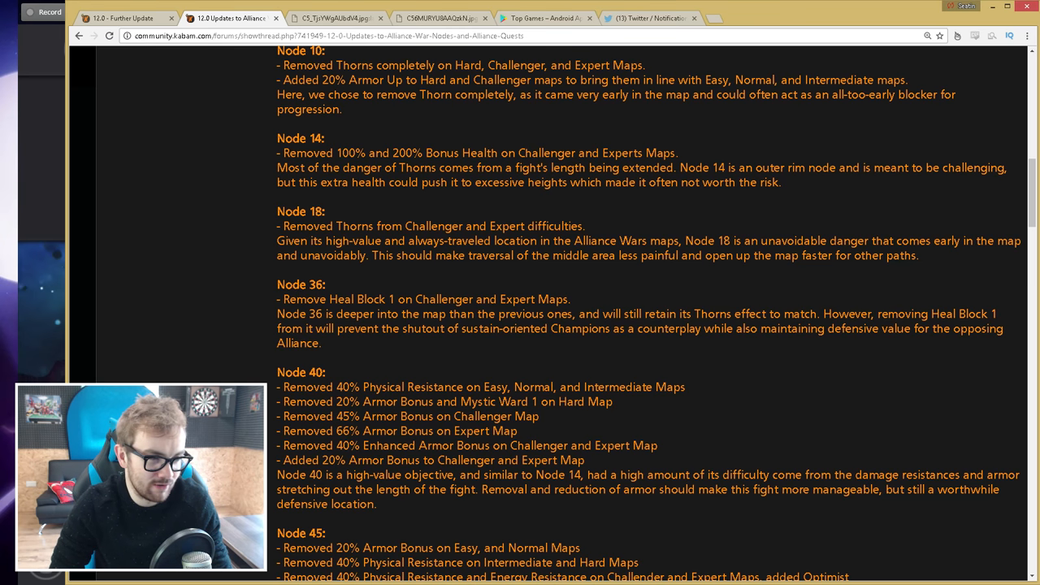
pyautogui.scroll(-3)
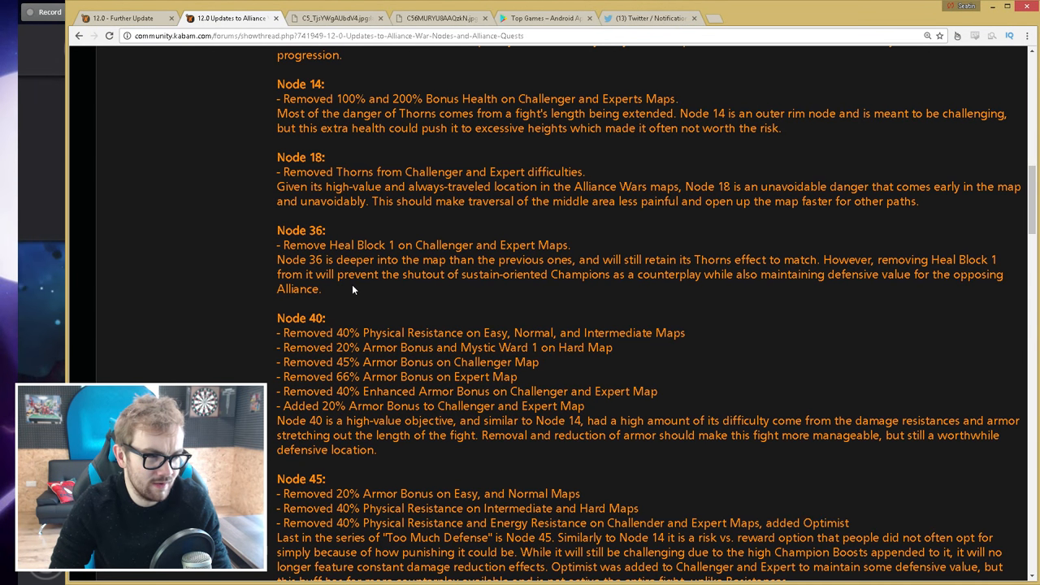
pyautogui.scroll(-3)
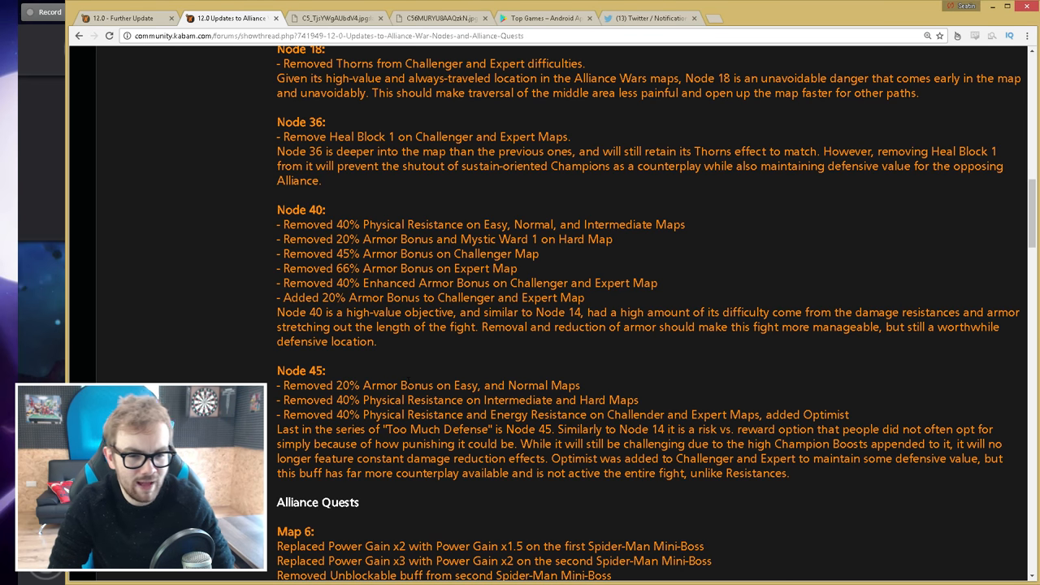
# Scroll down to the Alliance Quests Map 6 and Map 5 Mini-Boss changes
pyautogui.scroll(-3)
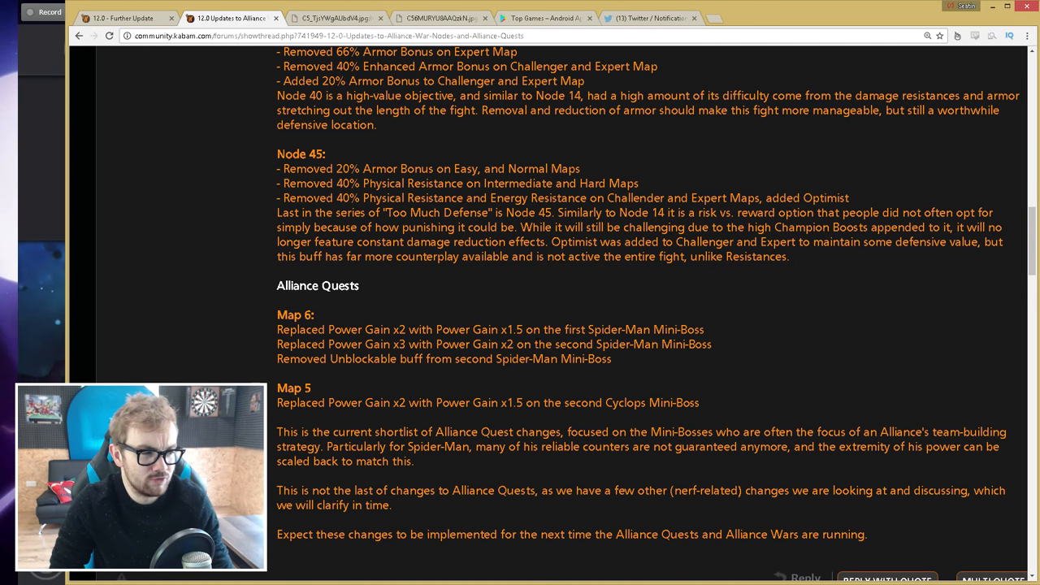
pyautogui.moveTo(491, 372)
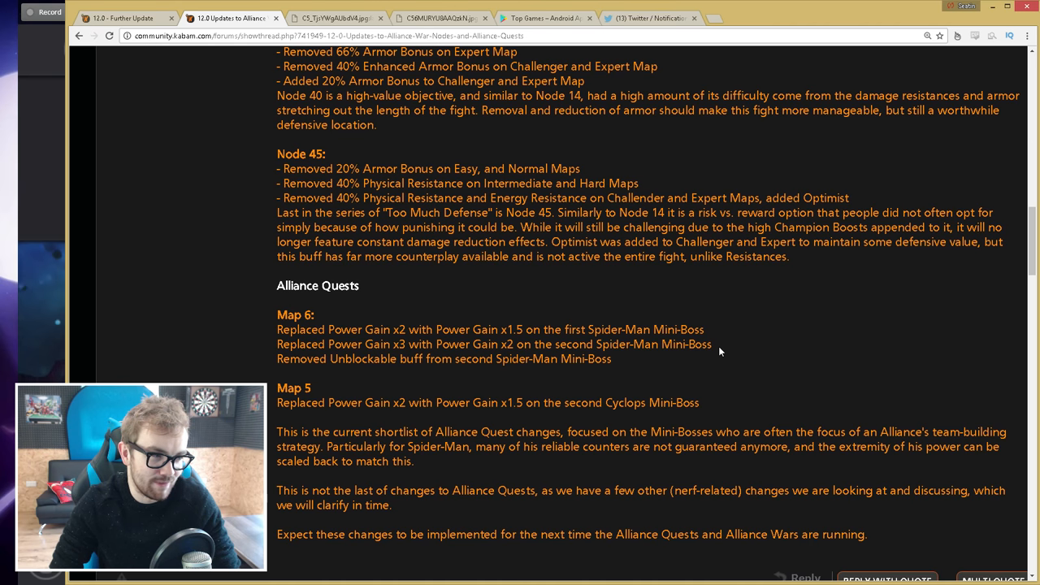
# Re-read the Alliance Quests notes, then switch to the '12.0 - Further Update' post by Ad0ra_
pyautogui.scroll(-3)
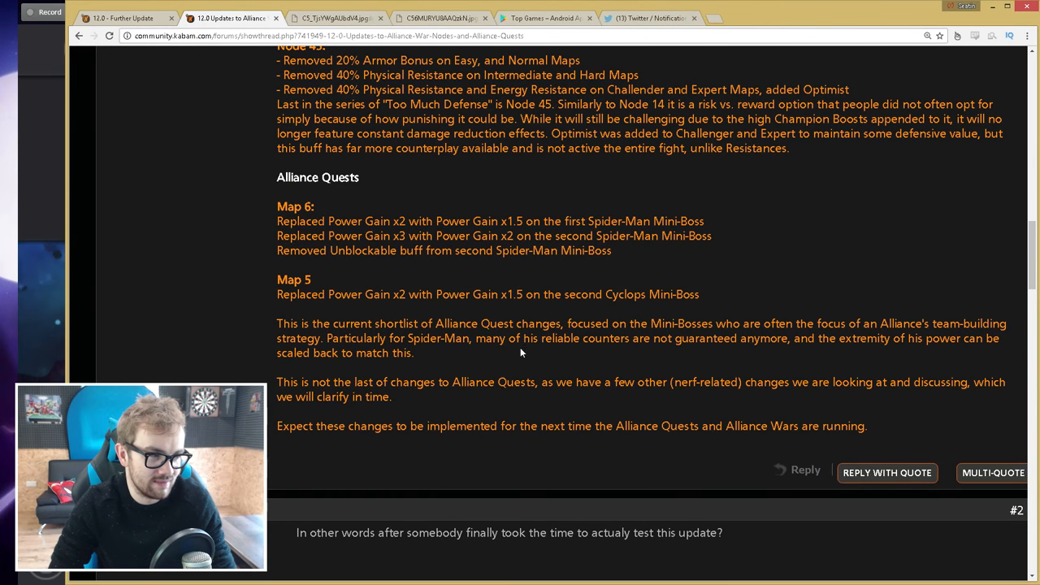
pyautogui.moveTo(534, 394)
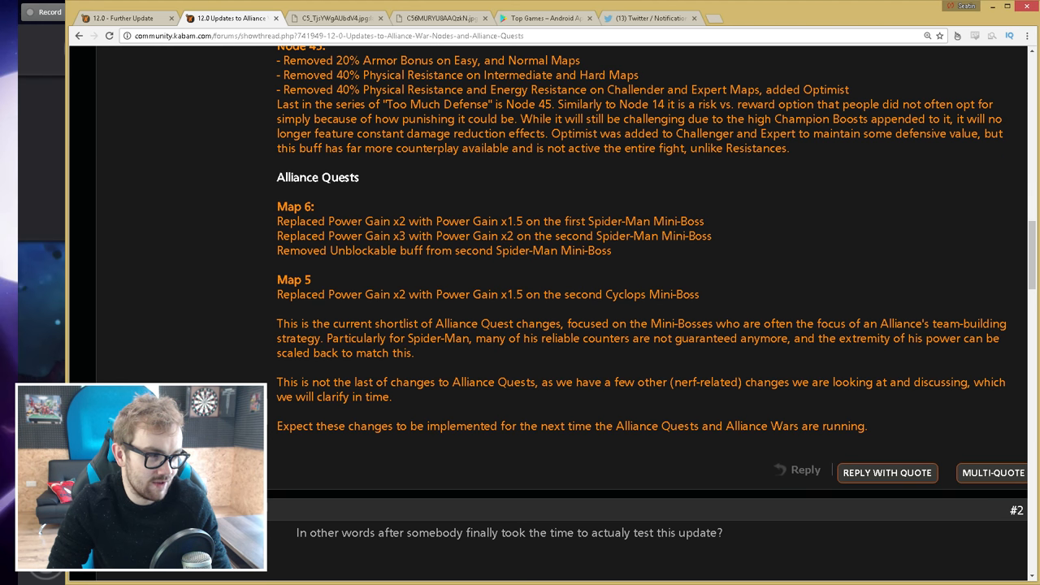
pyautogui.moveTo(725, 299)
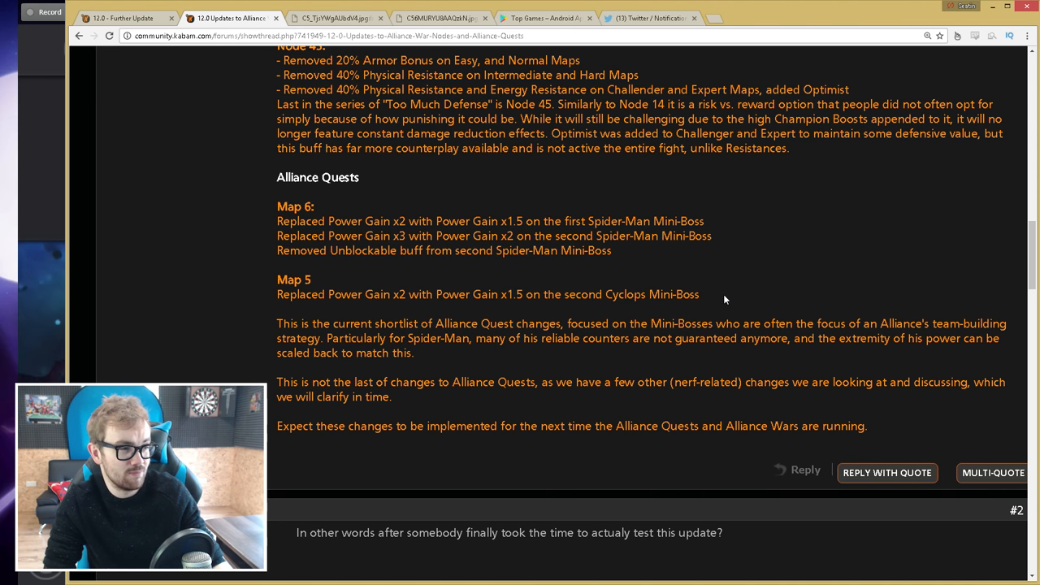
pyautogui.moveTo(640, 355)
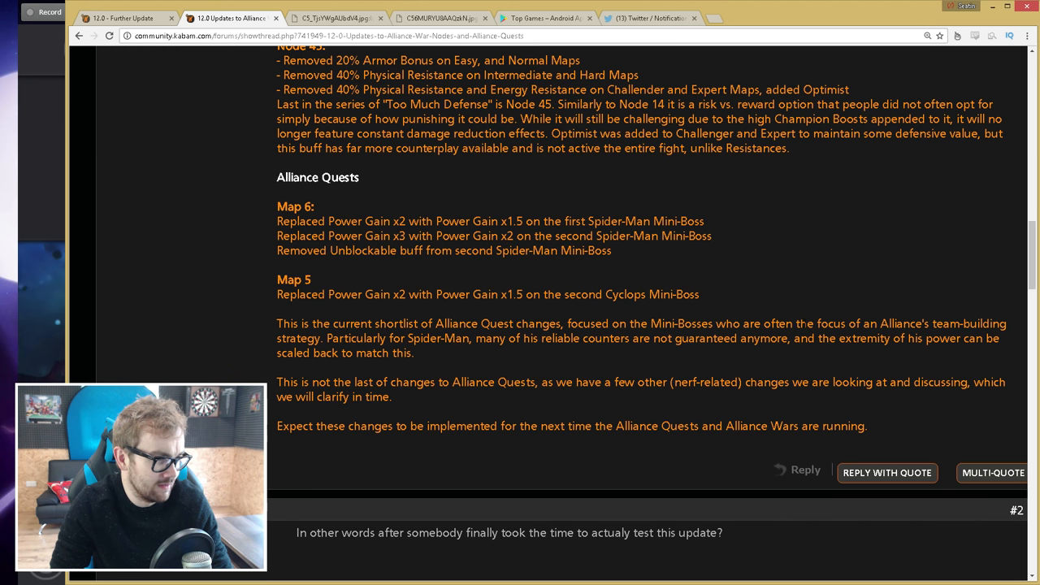
pyautogui.scroll(3)
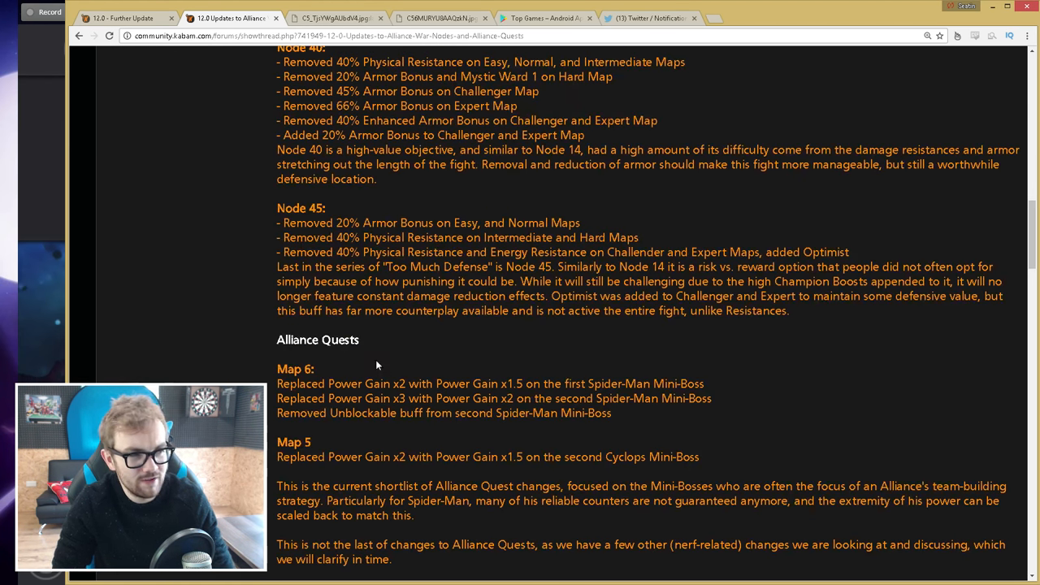
pyautogui.scroll(-3)
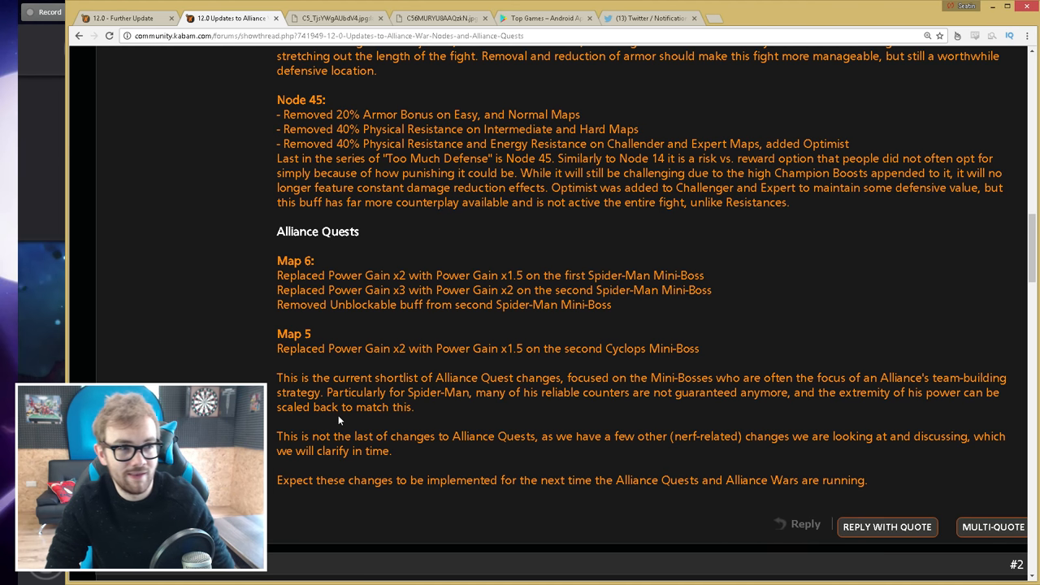
pyautogui.click(122, 17)
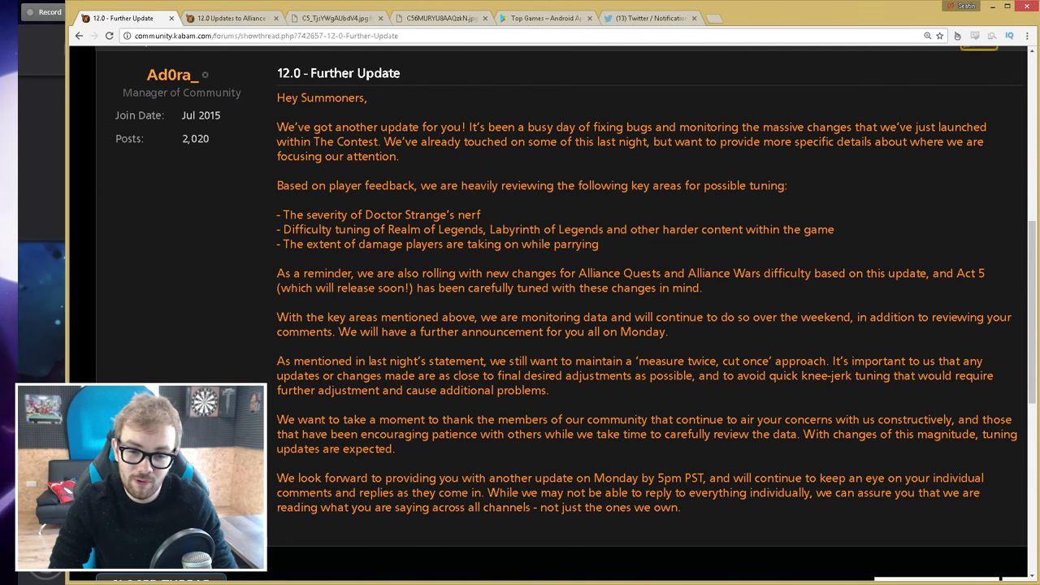